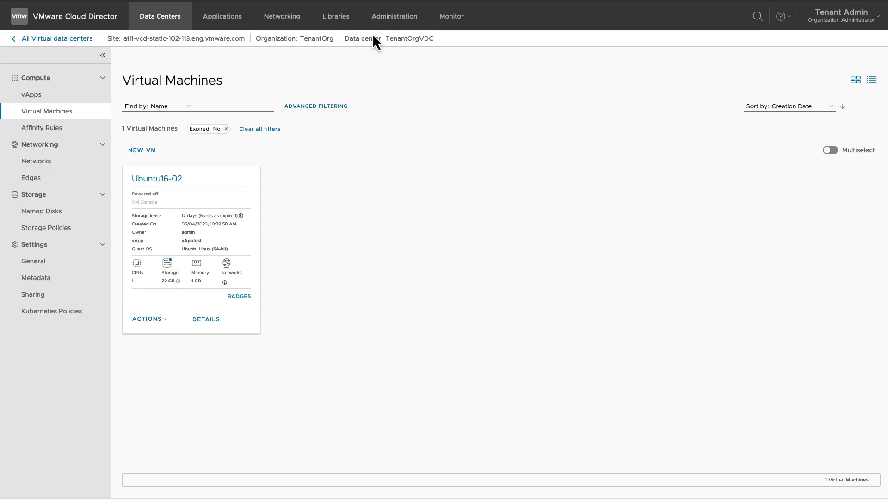
Go to Administration to list the organization's five users and their roles.
click(394, 15)
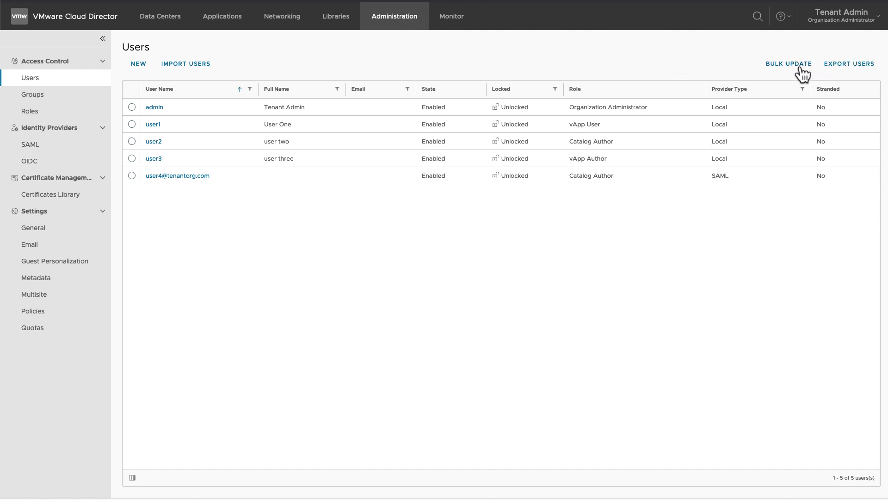
Start a users Bulk Update and export the five users to a CSV file.
click(788, 63)
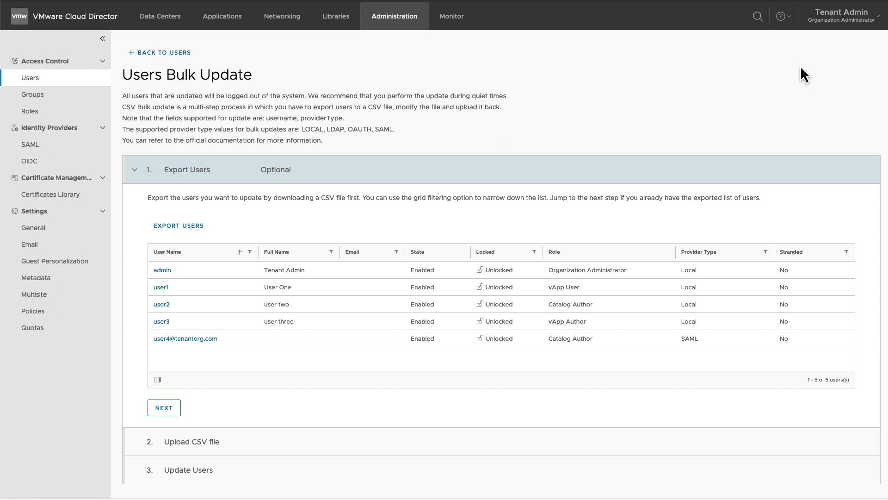
mouse_move(211, 231)
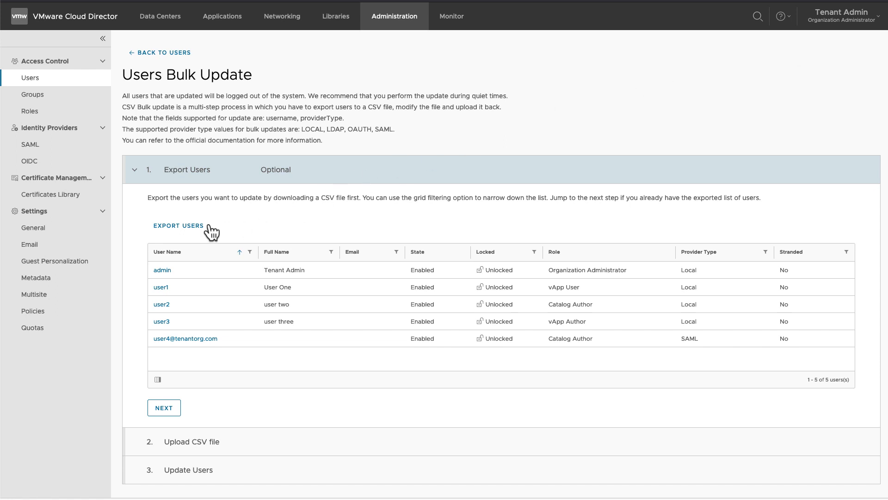
mouse_move(804, 74)
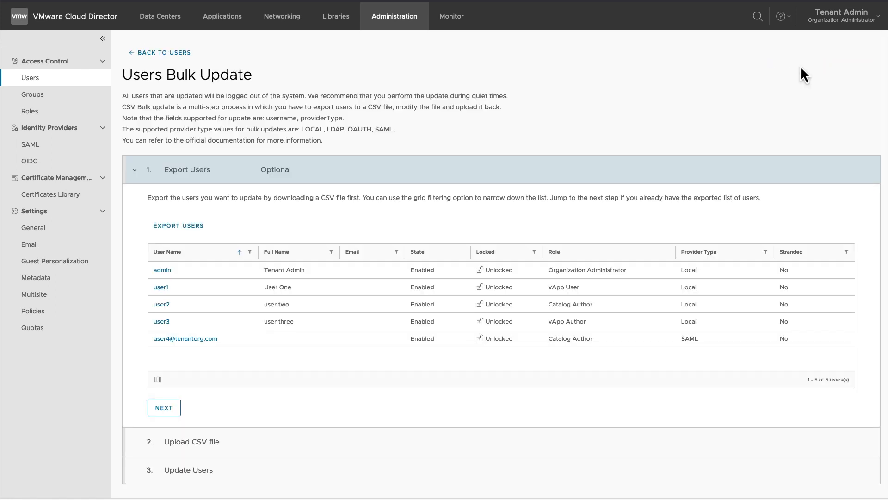
mouse_move(288, 226)
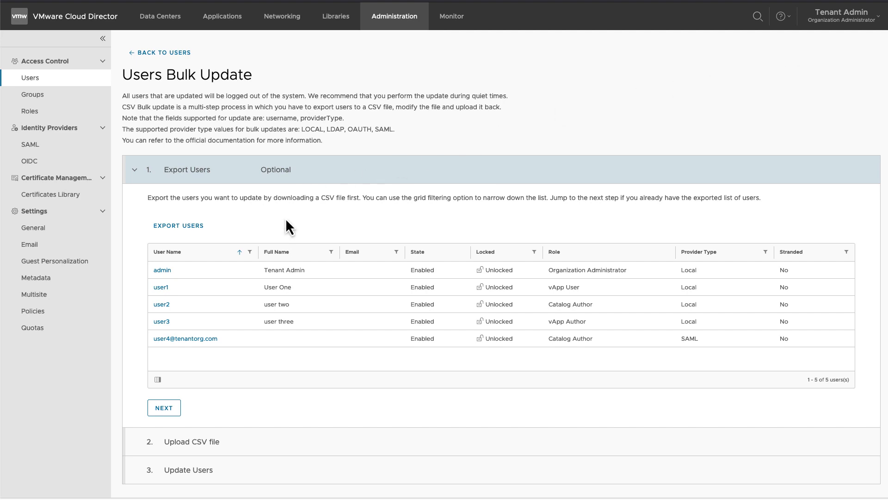
mouse_move(196, 231)
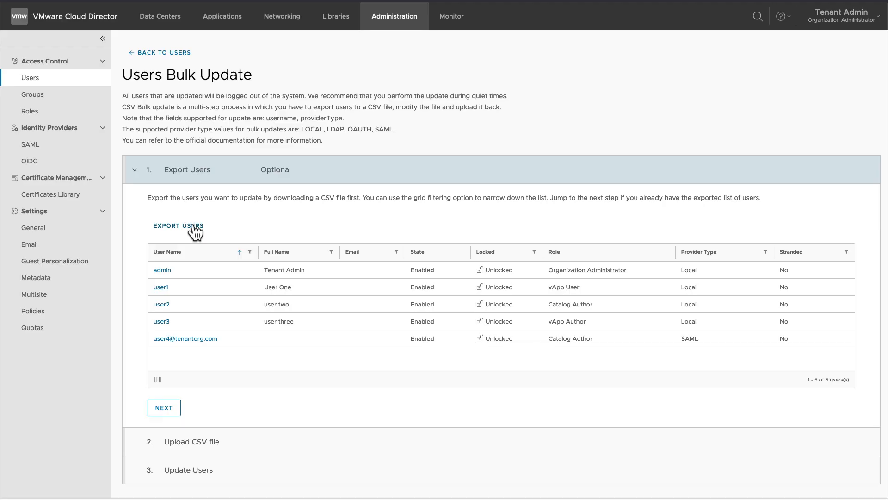
click(177, 225)
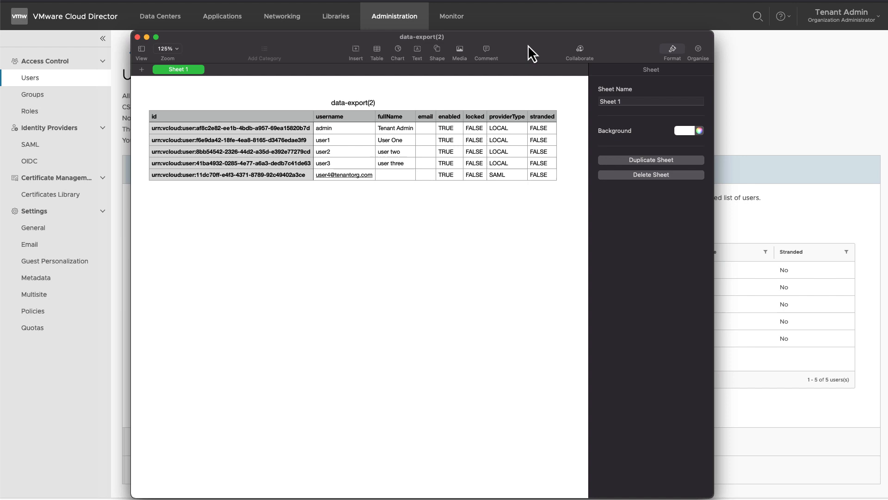
mouse_move(512, 172)
text(L)
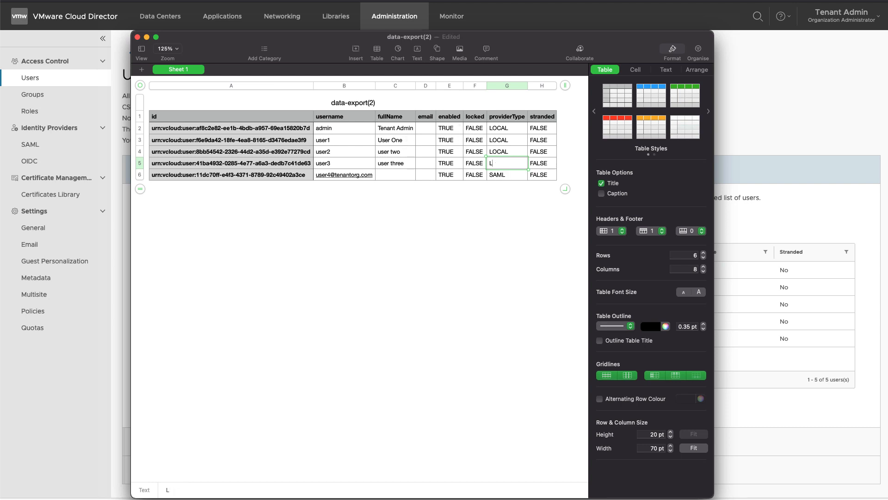
text(SAML)
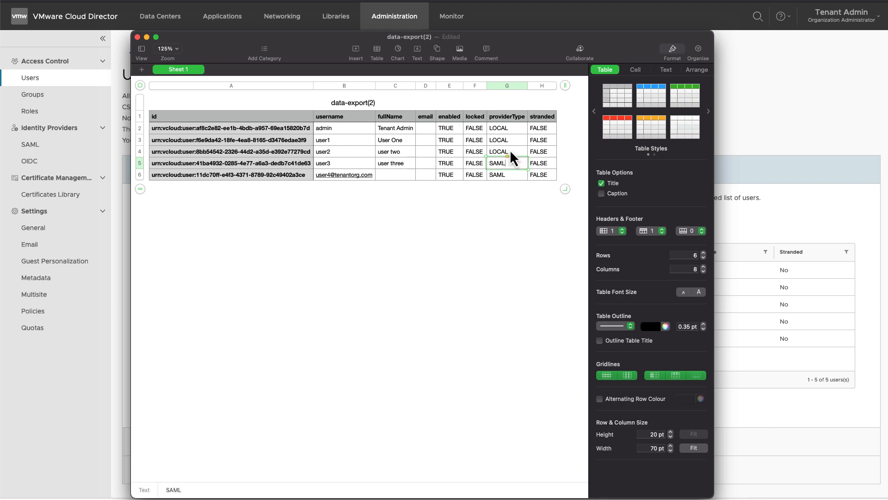
click(505, 151)
text(@tenan)
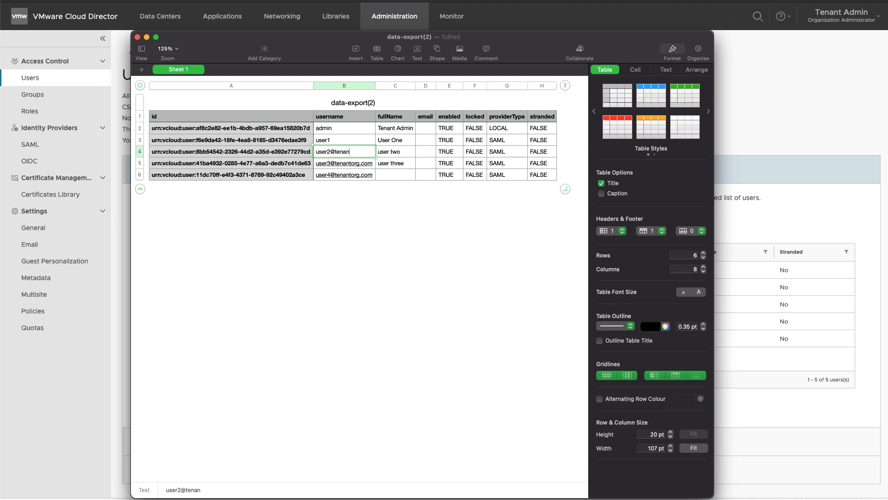
click(344, 140)
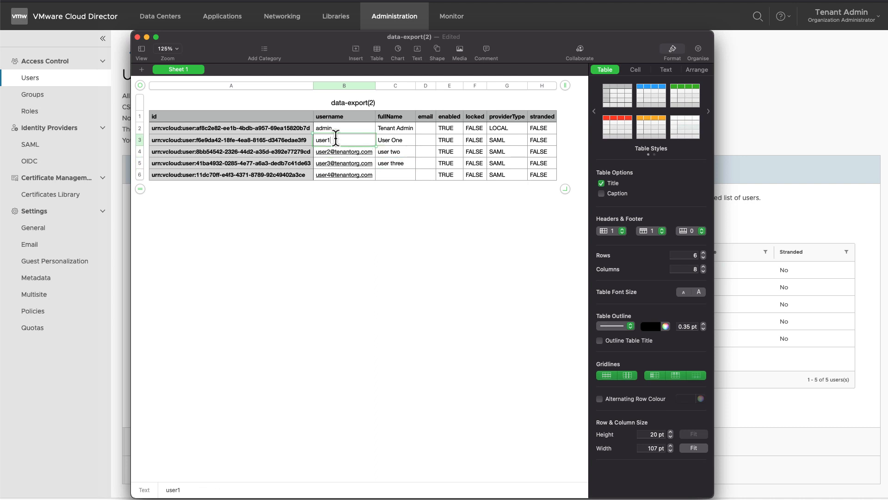
Save the edited spreadsheet as BulkRemapUser.
key(cmd+s)
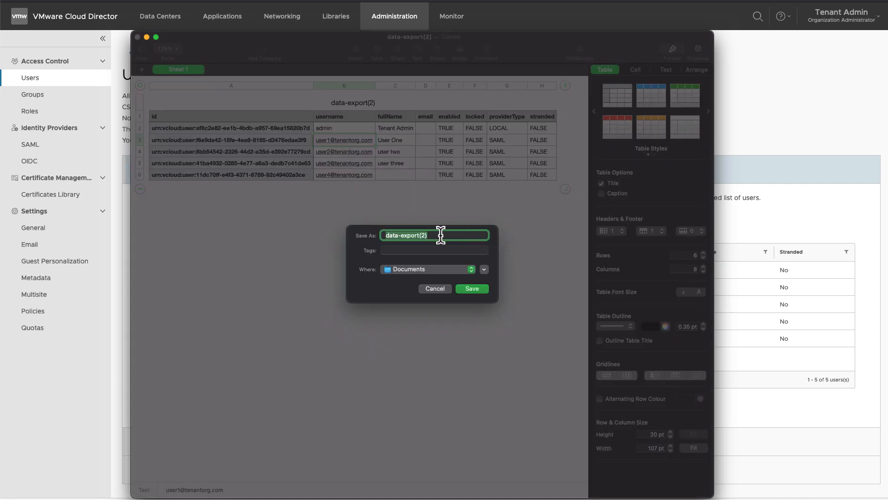
text(BulkRemapUser)
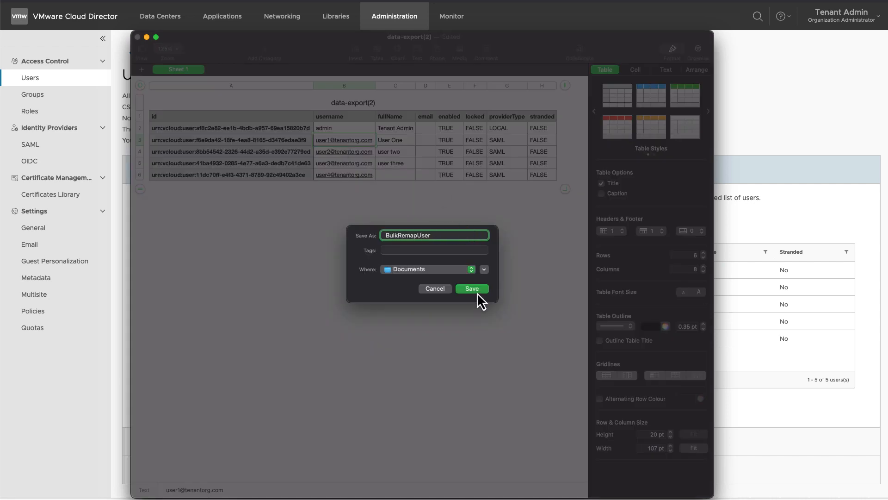
click(472, 288)
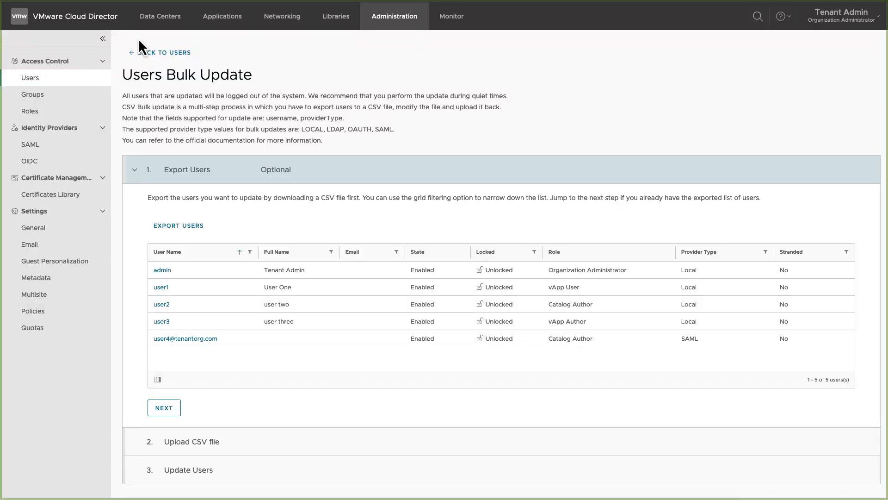
Upload BulkRemapUser.csv and run the update: 3 updated, 2 skipped, then close.
click(164, 407)
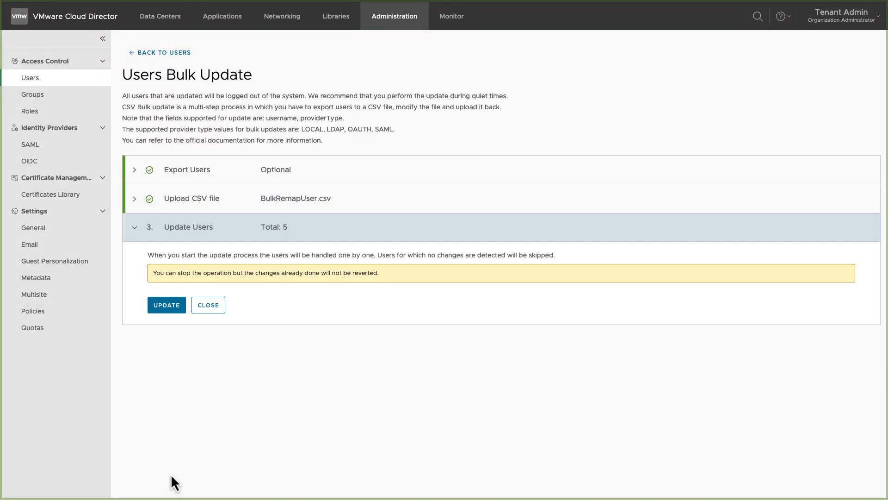
click(166, 305)
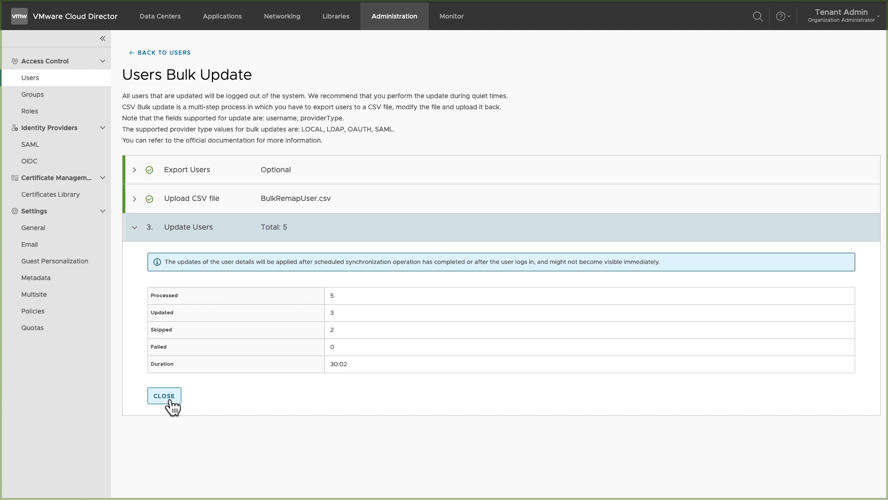
click(164, 396)
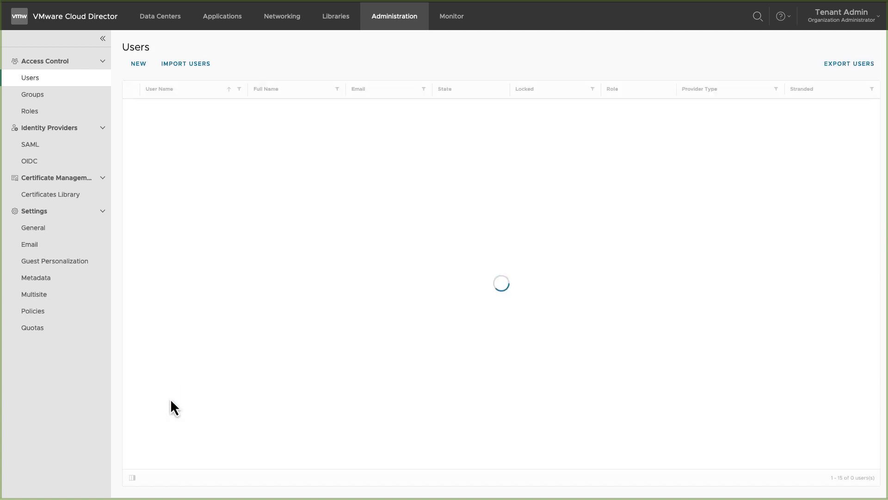